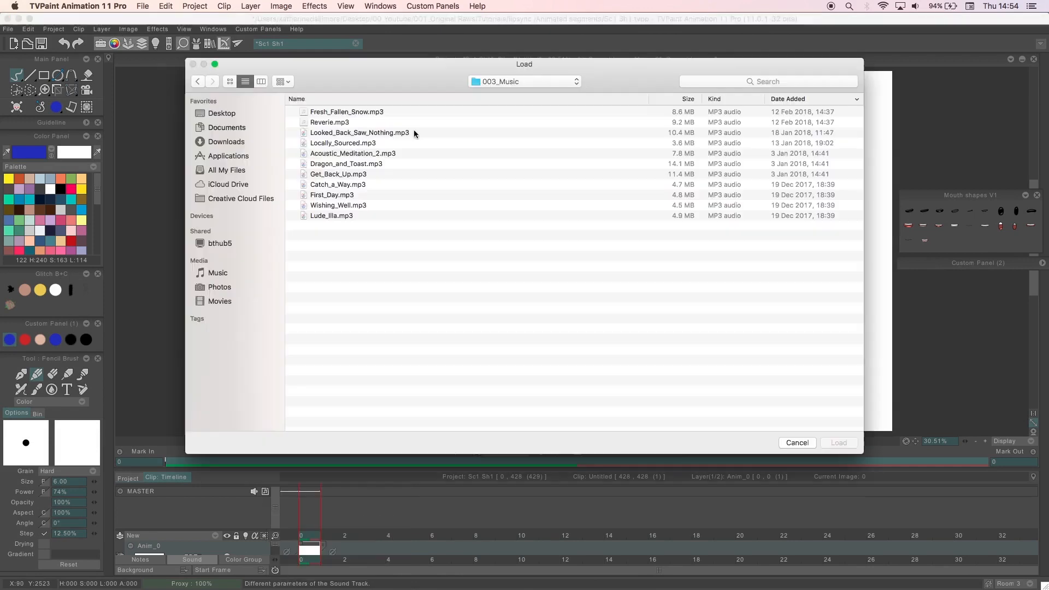
# Browse the Load dialog to the 003_Music folder of MP3 tracks
pyautogui.click(338, 205)
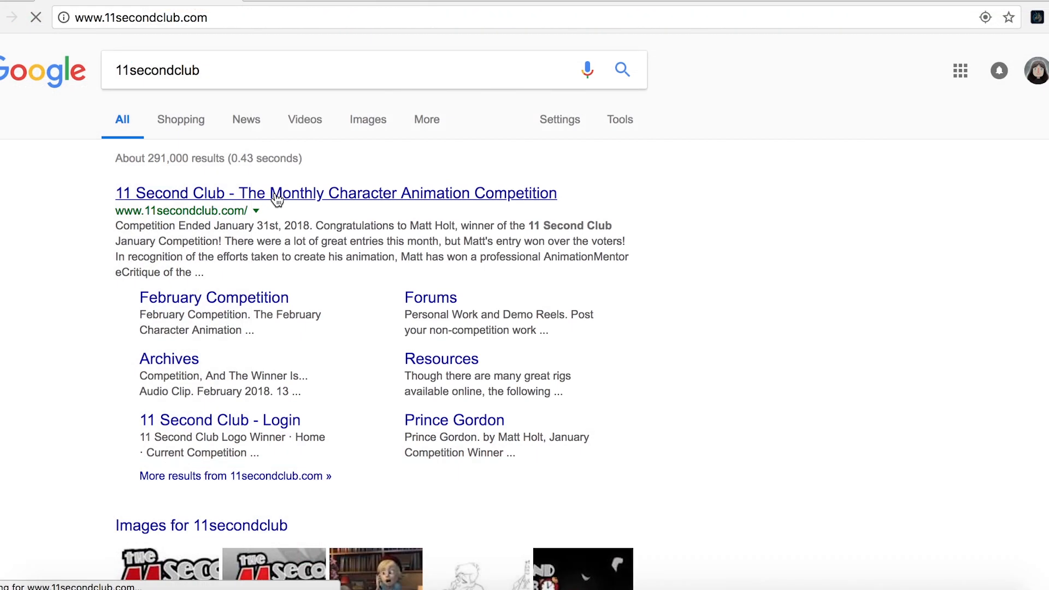
# Enter the 11 Second Club competitions archive and scroll through the winners' Audio Clip downloads
pyautogui.click(335, 192)
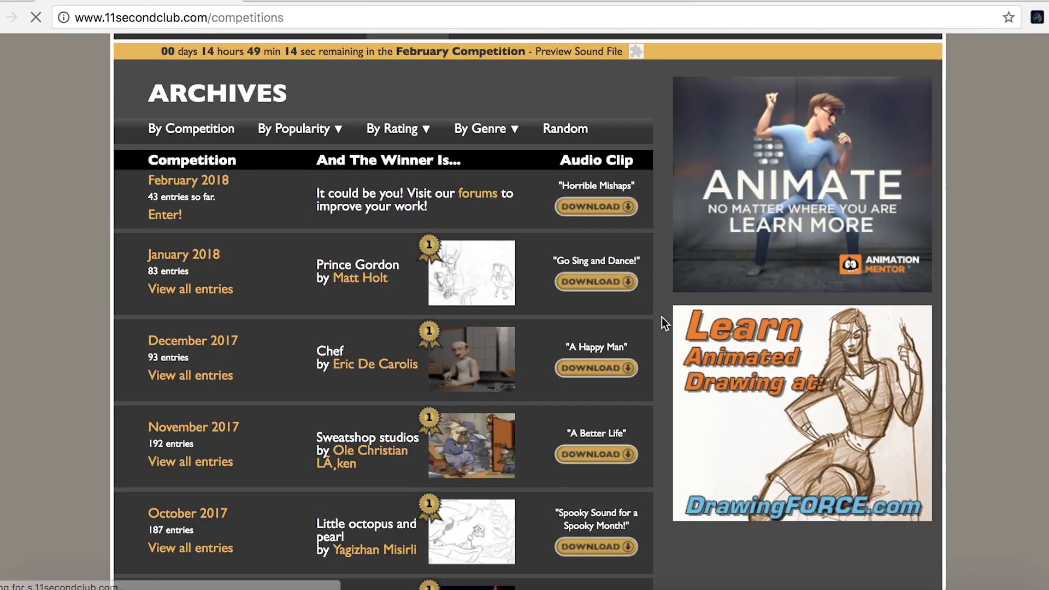
pyautogui.scroll(-3)
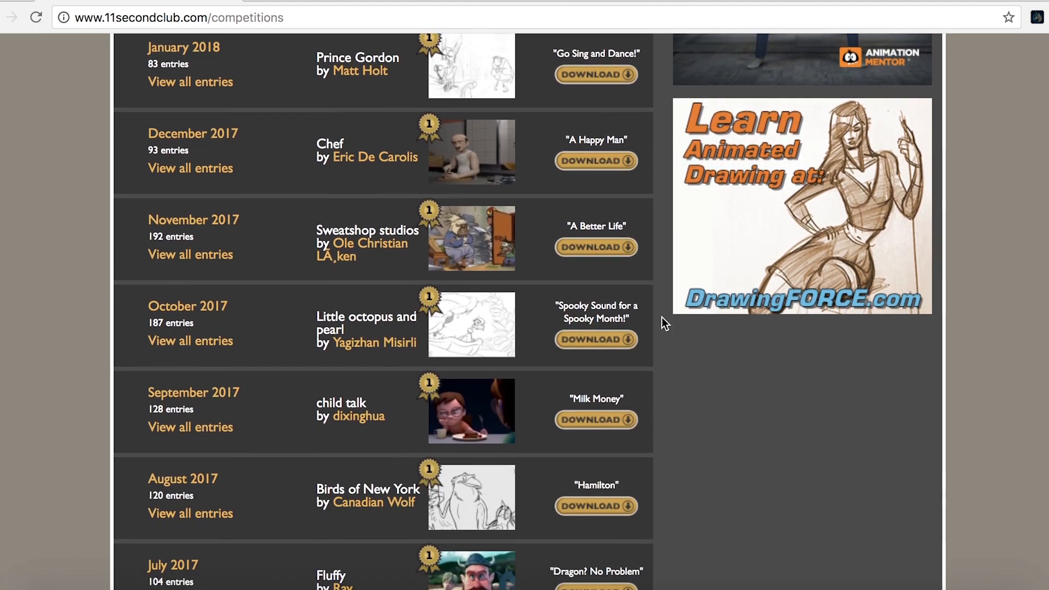
pyautogui.scroll(-3)
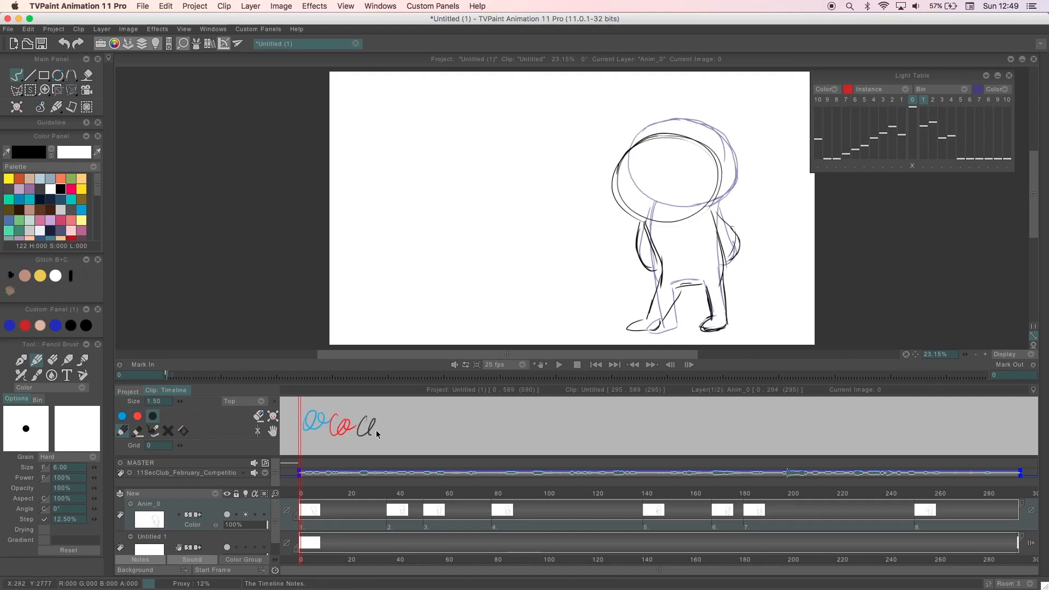
# Handwrite "Notes here" in blue in the timeline's Notes strip
pyautogui.click(168, 431)
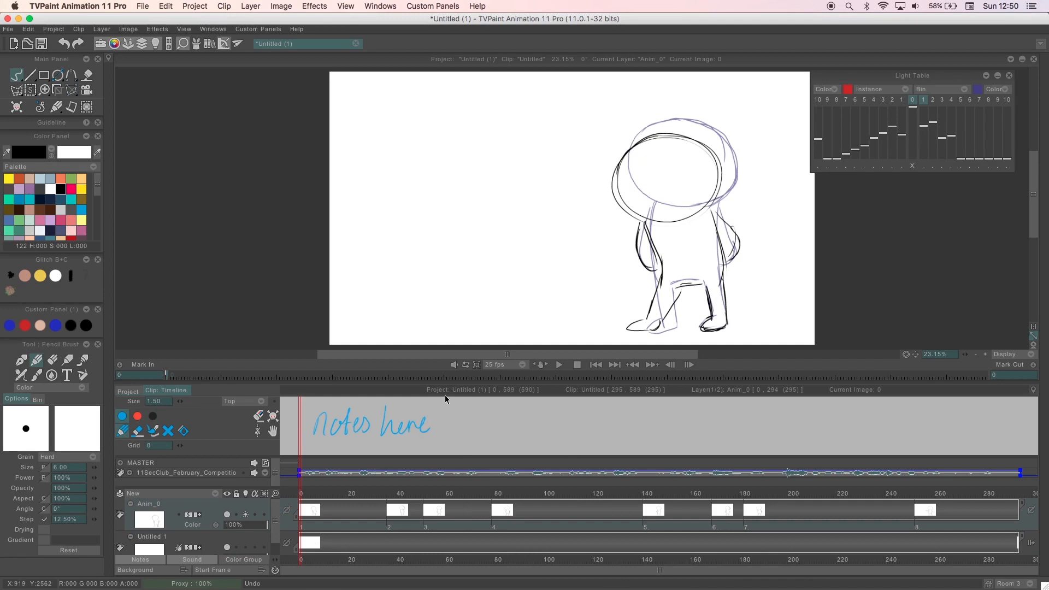
pyautogui.moveTo(419, 440)
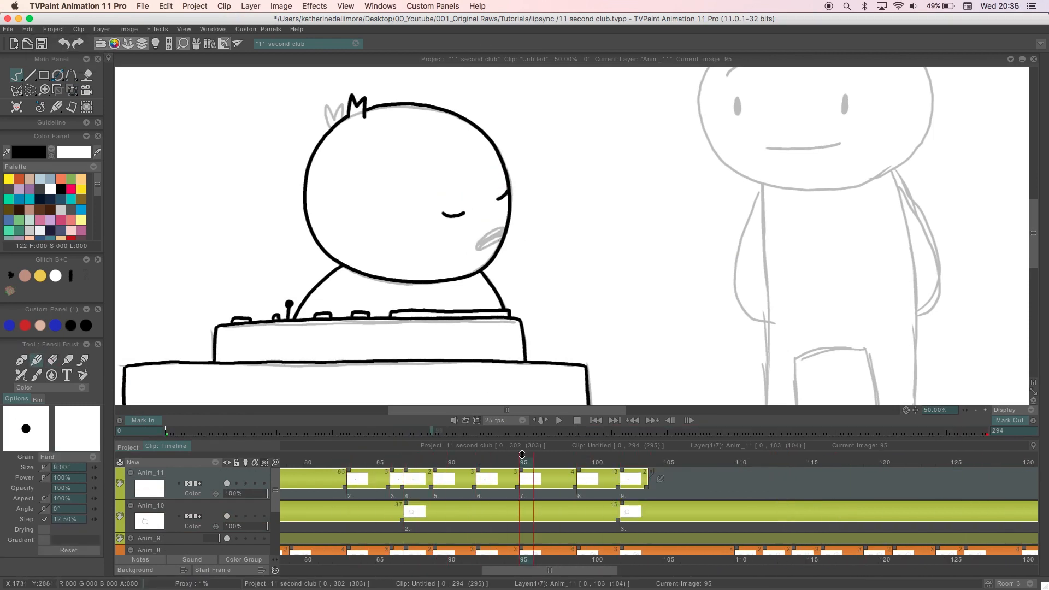
# Scrub to around frame 114 and write phonetic dialogue in the Notes strip above the soundtrack
pyautogui.moveTo(508, 570); pyautogui.dragTo(601, 571)
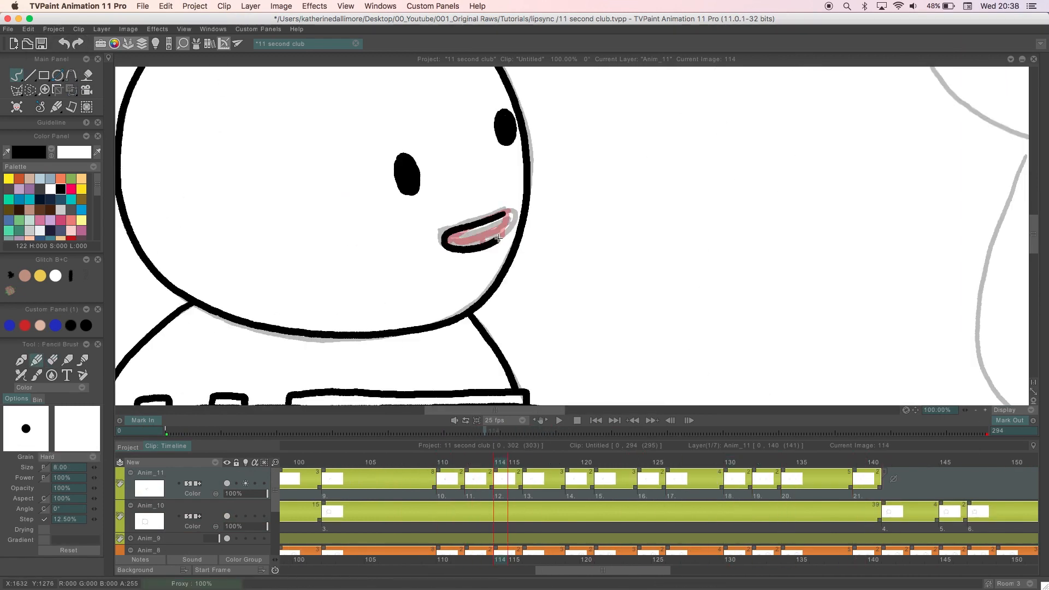
pyautogui.click(670, 461)
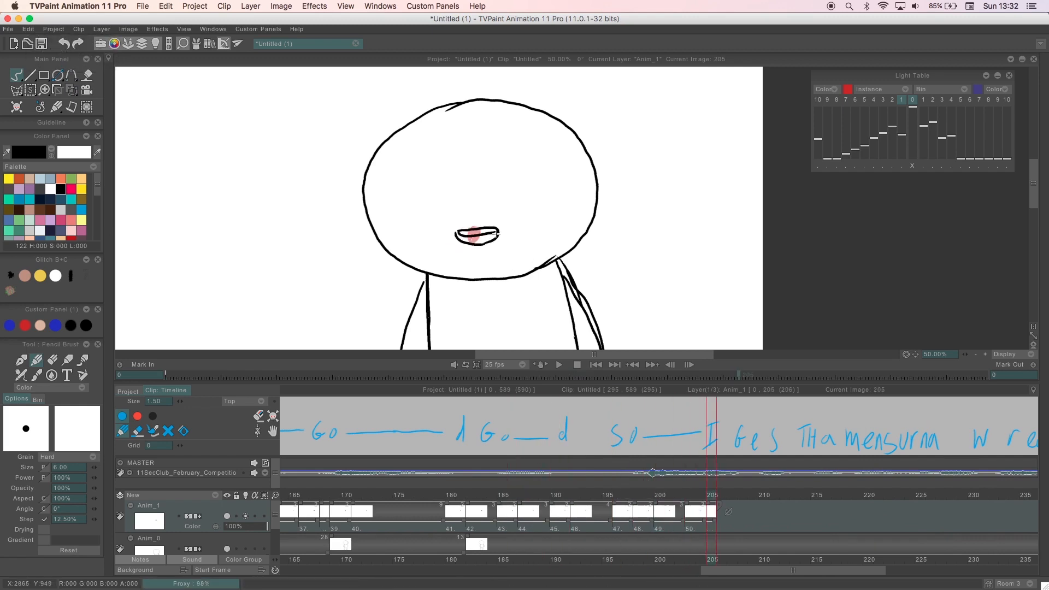
# Extend the mouth drawings along the timeline to about frame 259 before starting a new yellow-coloured project
pyautogui.click(558, 365)
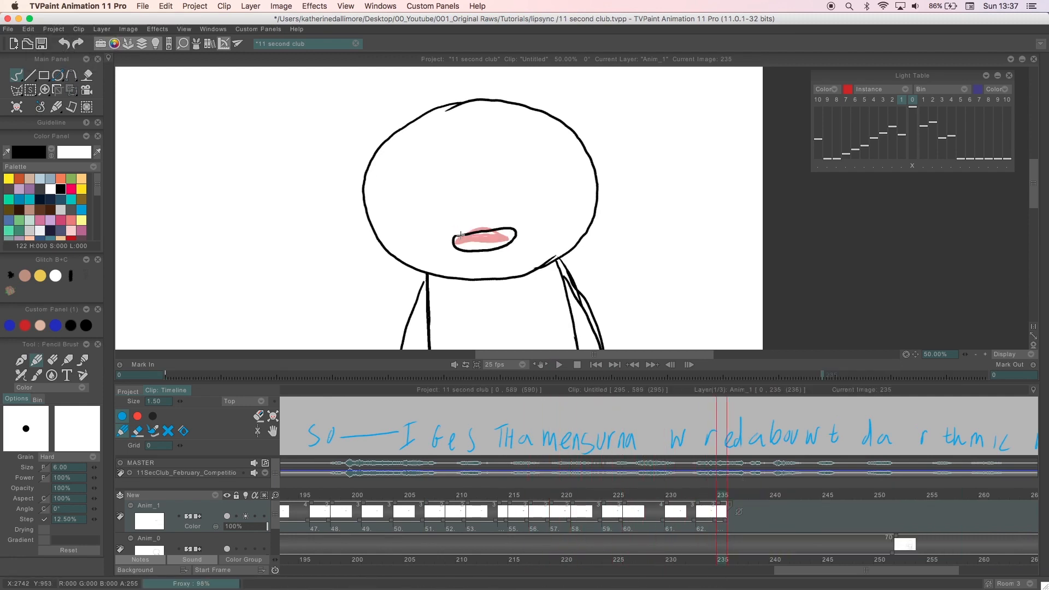
pyautogui.click(755, 494)
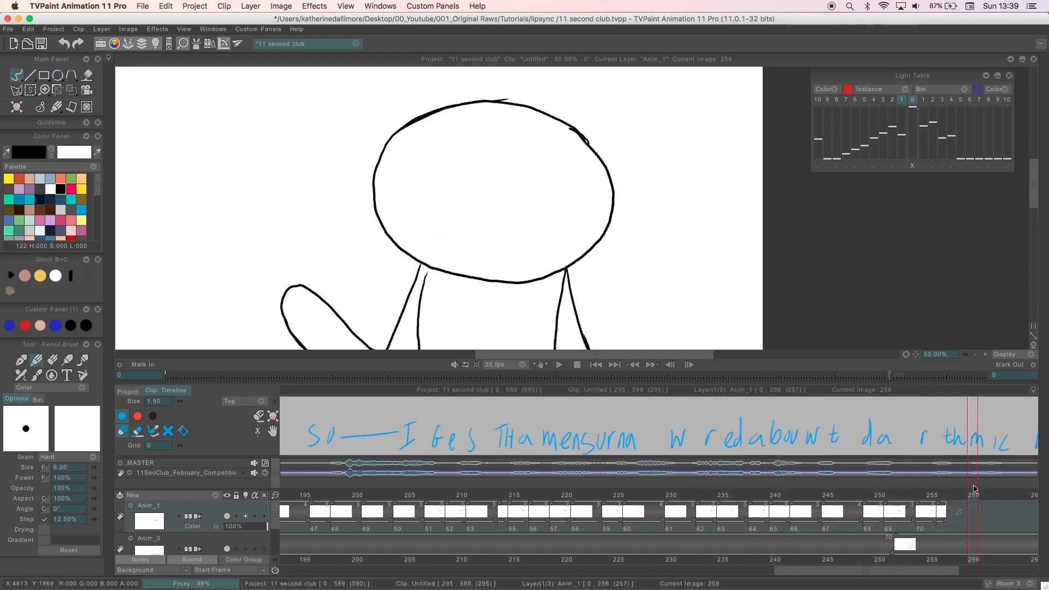
pyautogui.click(957, 511)
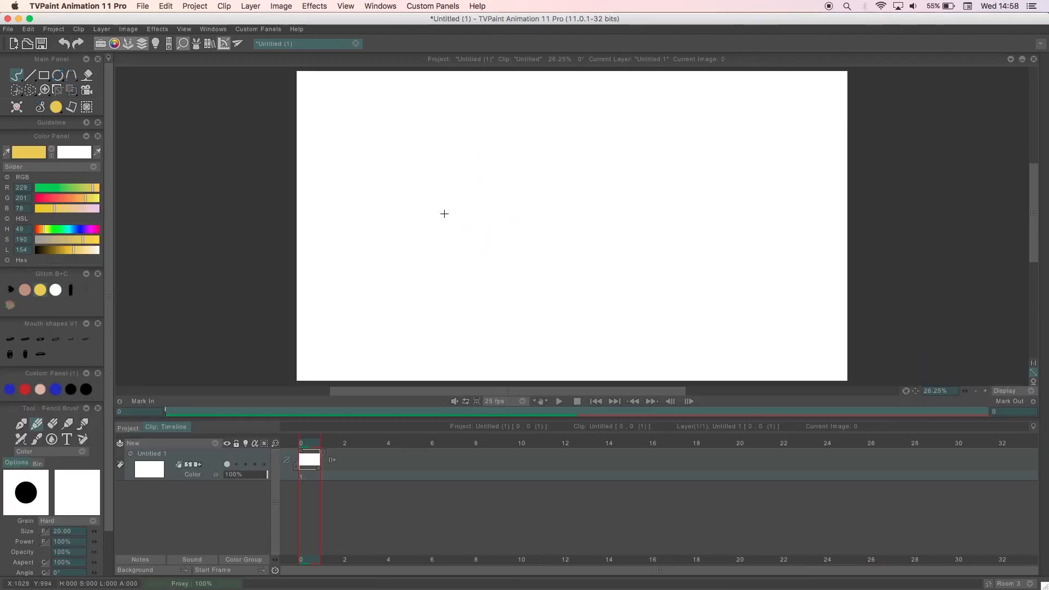
pyautogui.moveTo(446, 47)
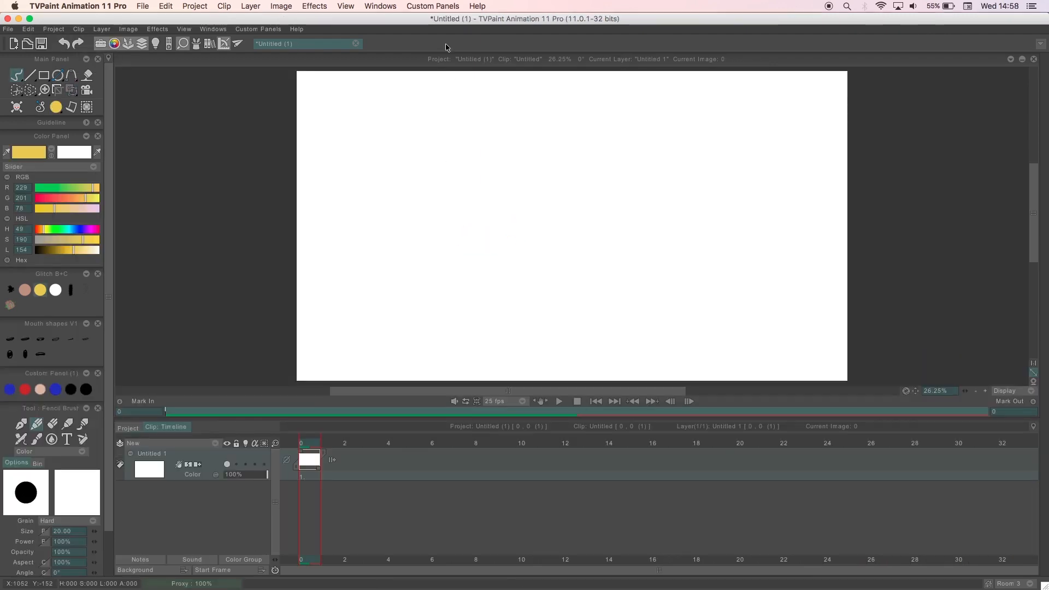
# Create a new empty custom panel from the Custom Panels menu
pyautogui.click(433, 7)
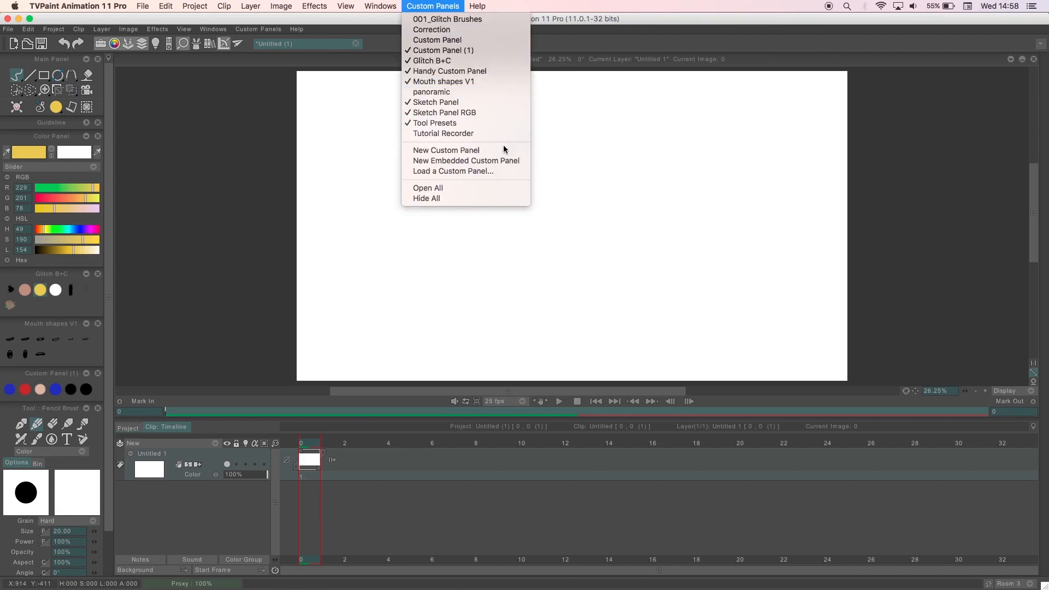
pyautogui.click(446, 150)
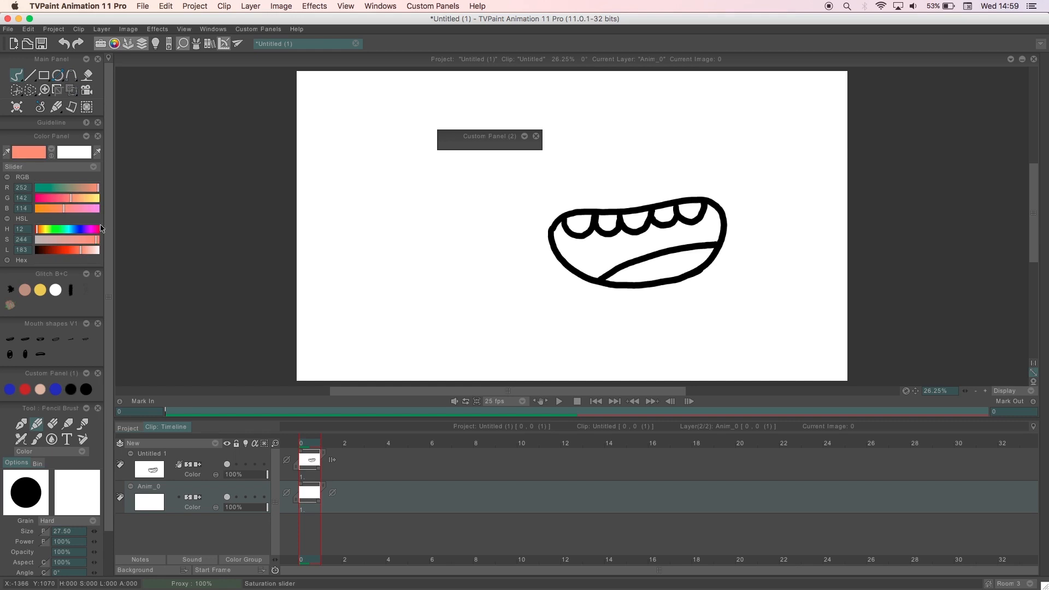
# Fill the mouth red with yellow teeth and pink tongue, then cut it out as a brush
pyautogui.click(620, 261)
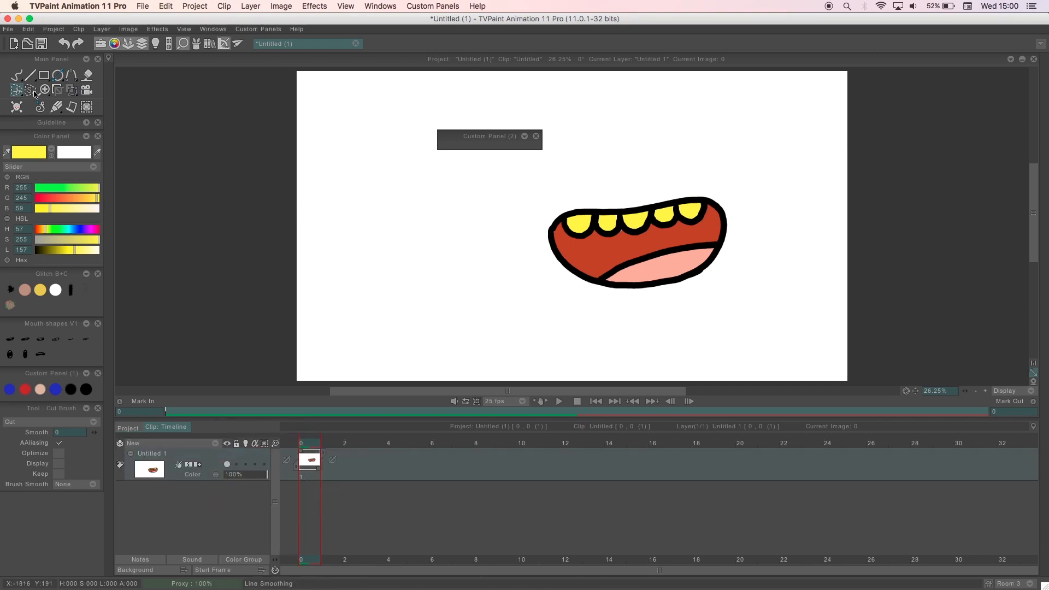
pyautogui.click(16, 90)
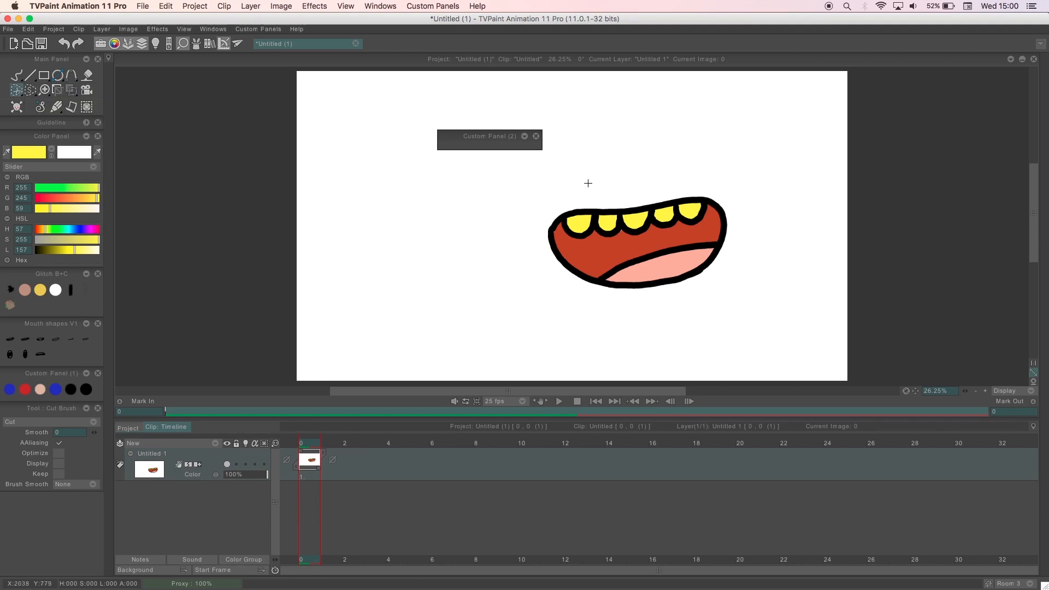
pyautogui.moveTo(588, 183); pyautogui.dragTo(591, 318)
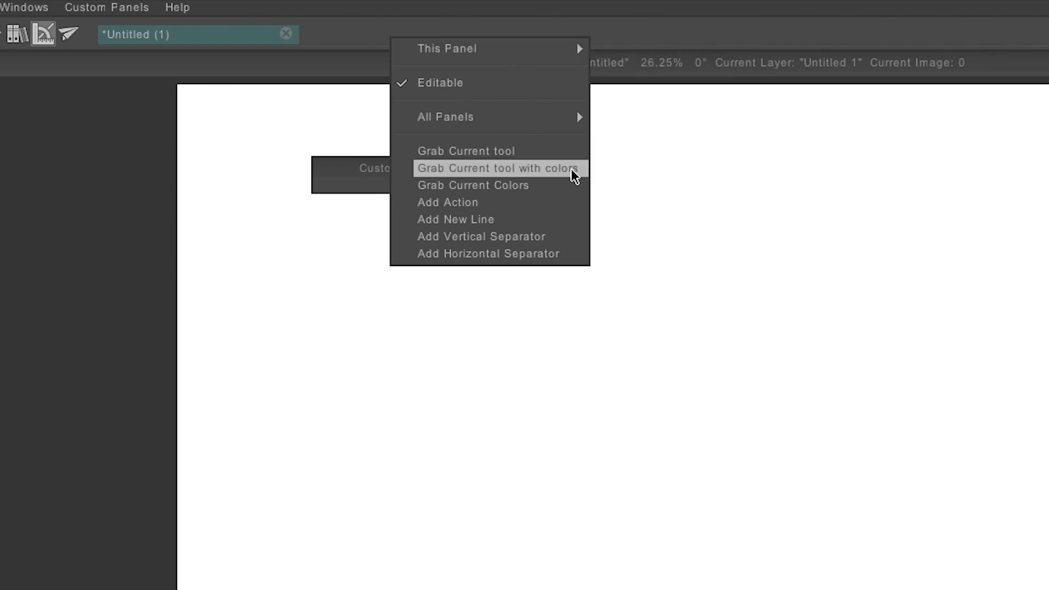
# Grab the coloured mouth brush into Custom Panel (2) as a button and pick it up again
pyautogui.click(497, 168)
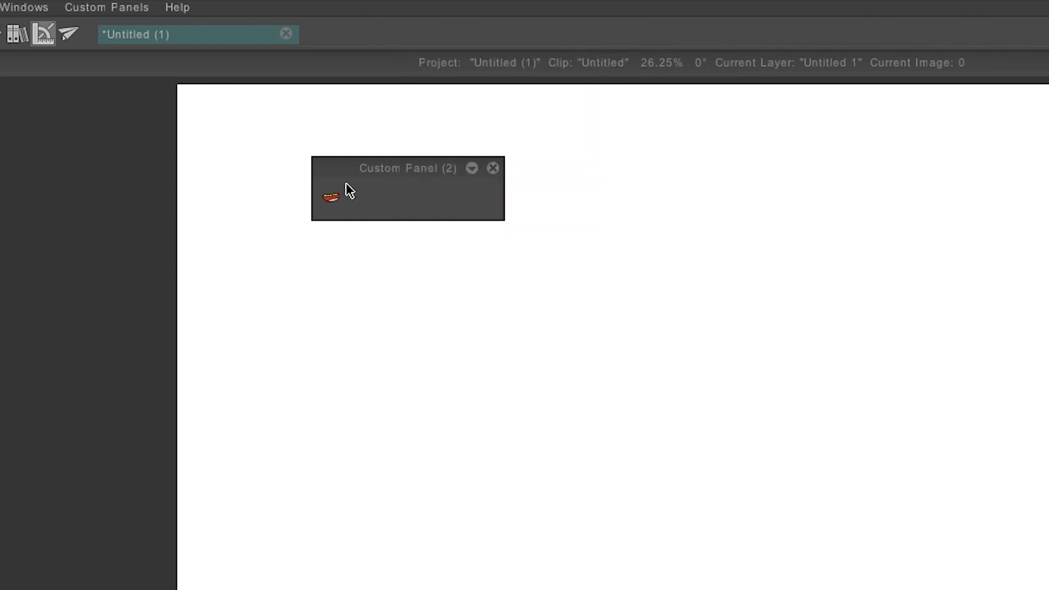
pyautogui.click(329, 198)
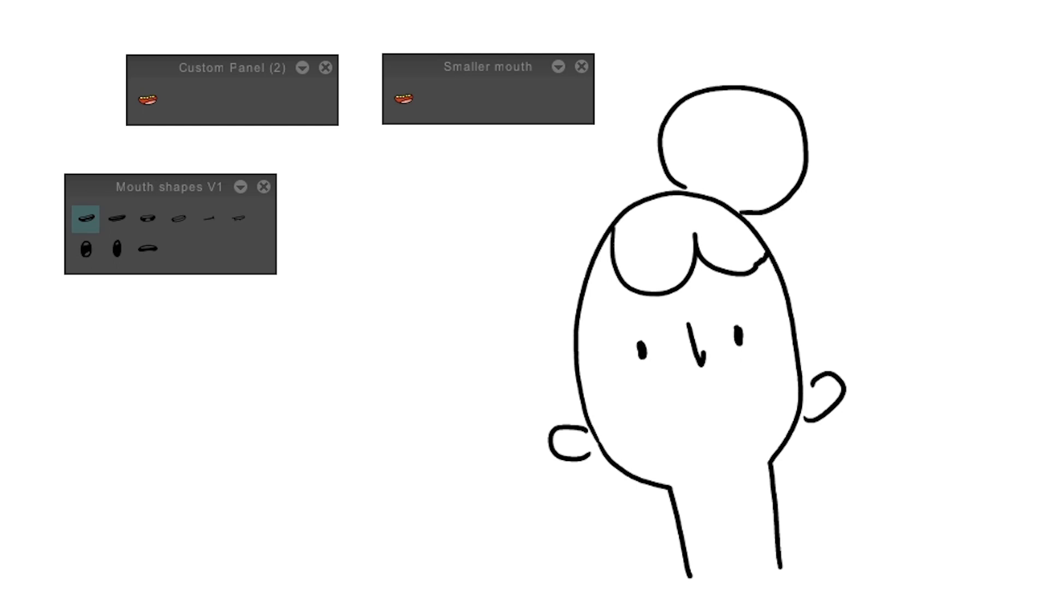
# Stamp the wide, toothy, O-shaped and thin mouths from Mouth shapes V1 onto the face, ending with the small closed mouth
pyautogui.click(117, 218)
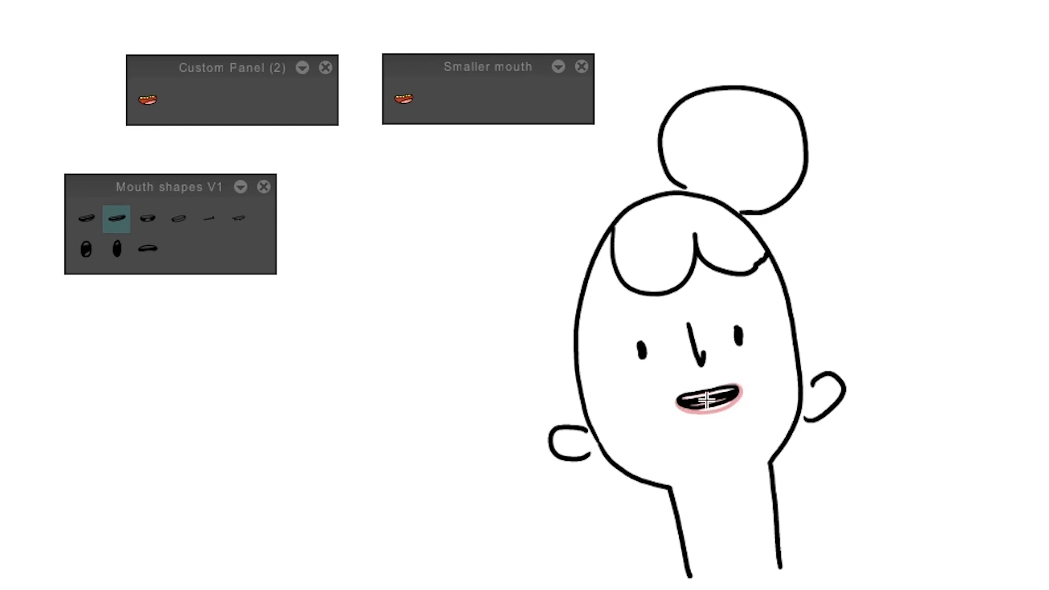
pyautogui.click(147, 219)
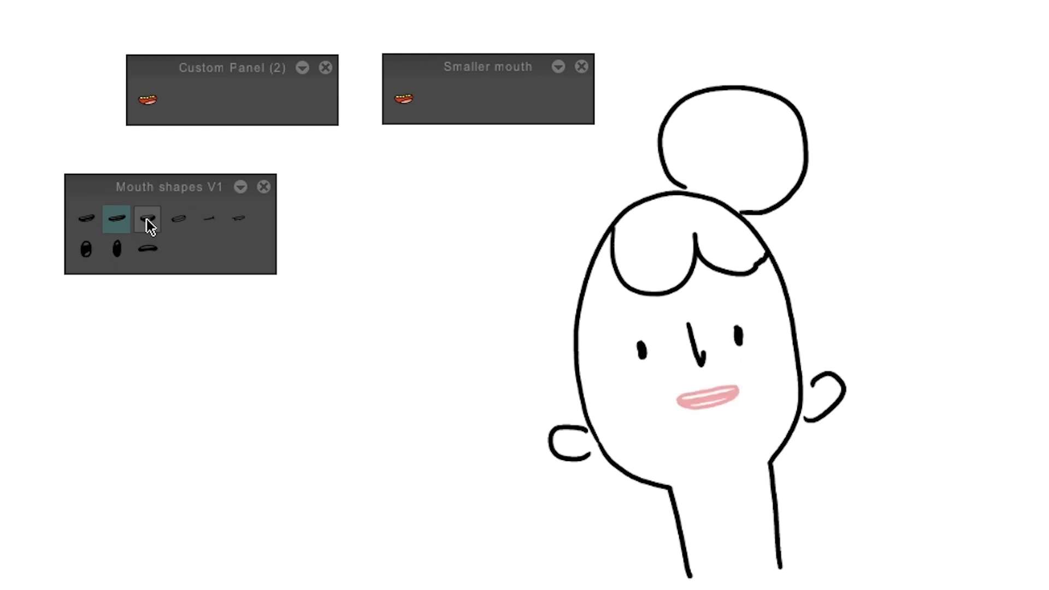
pyautogui.click(146, 220)
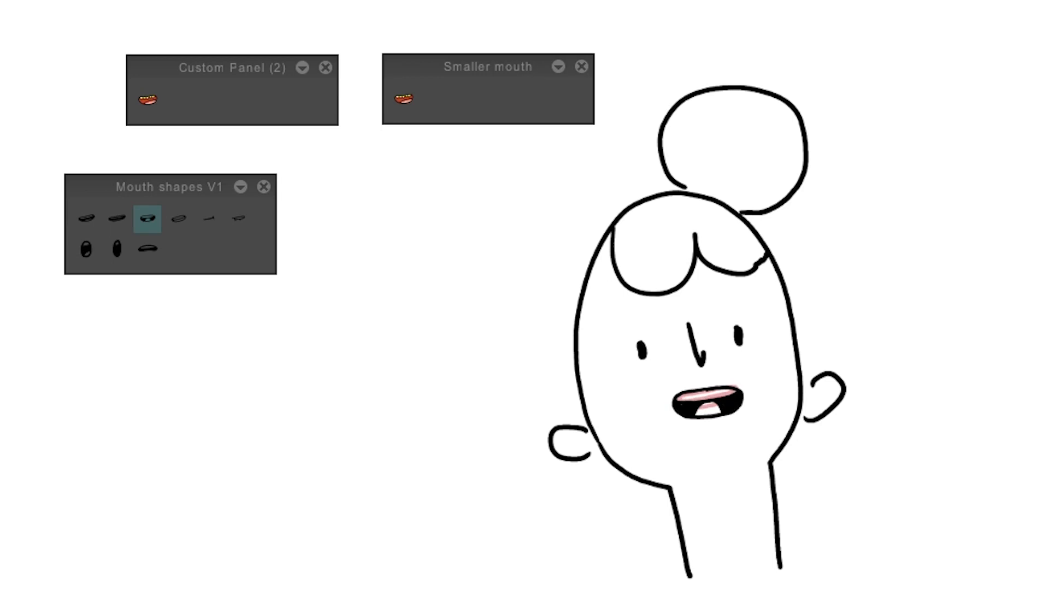
pyautogui.click(85, 248)
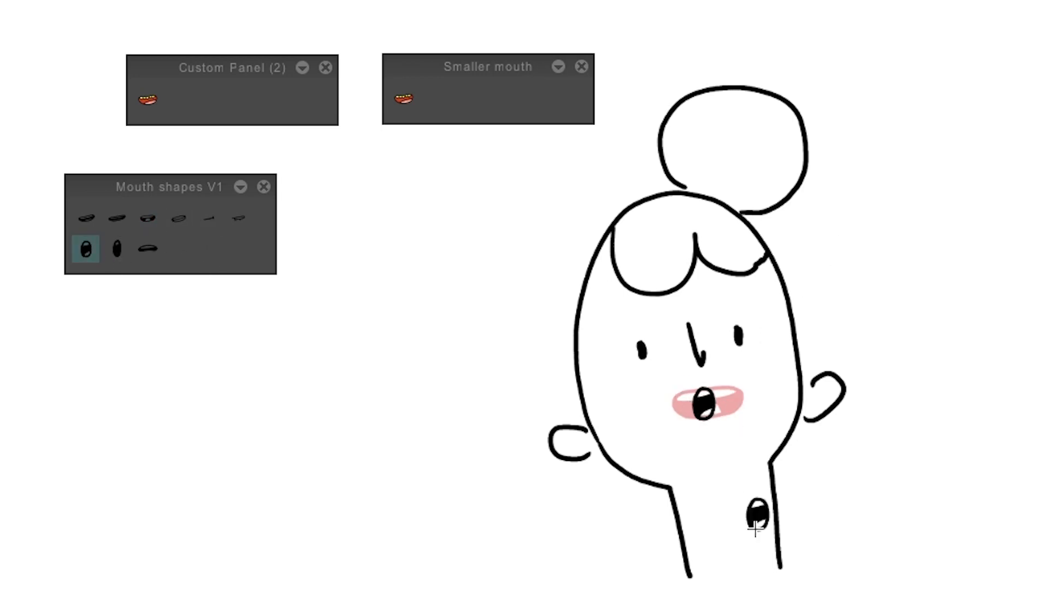
pyautogui.click(114, 248)
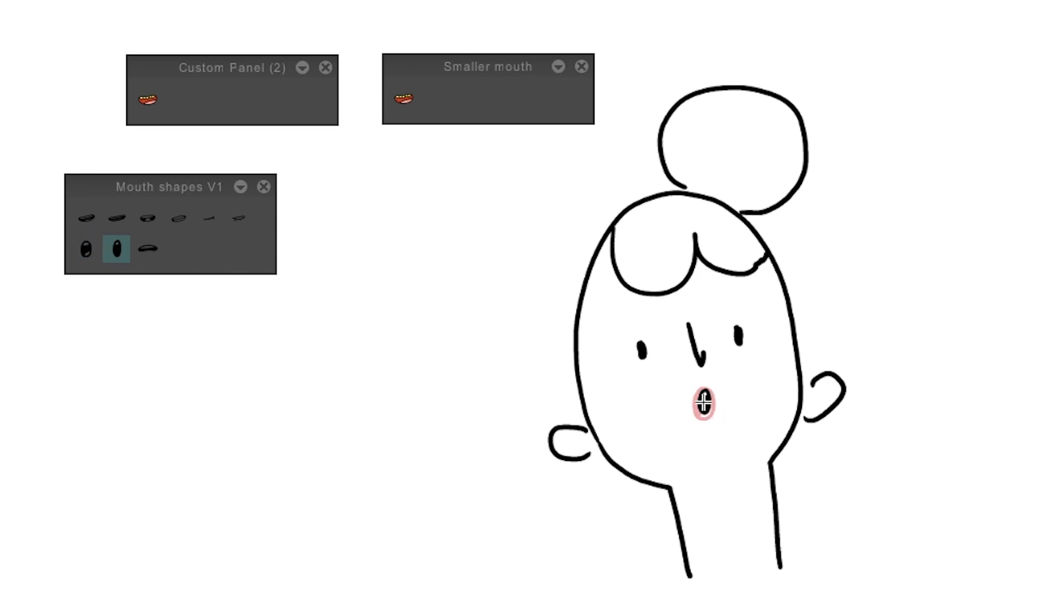
pyautogui.click(208, 219)
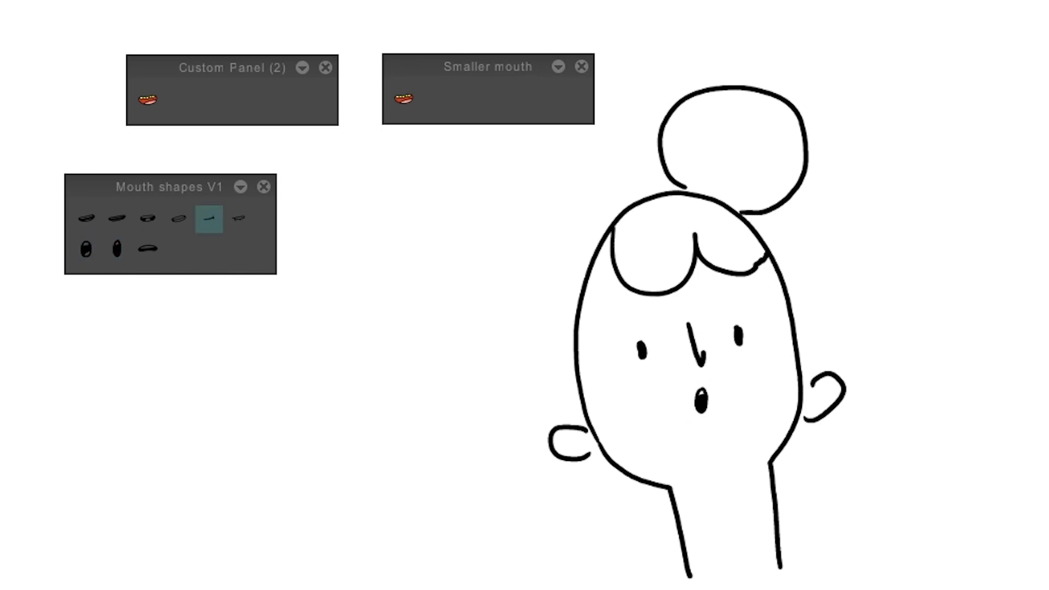
pyautogui.click(208, 220)
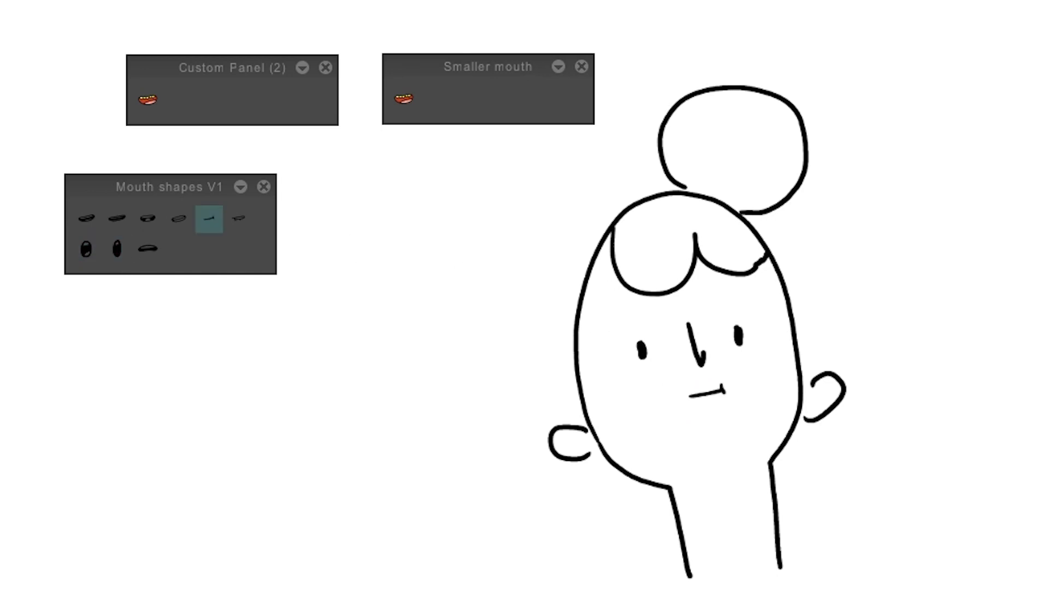